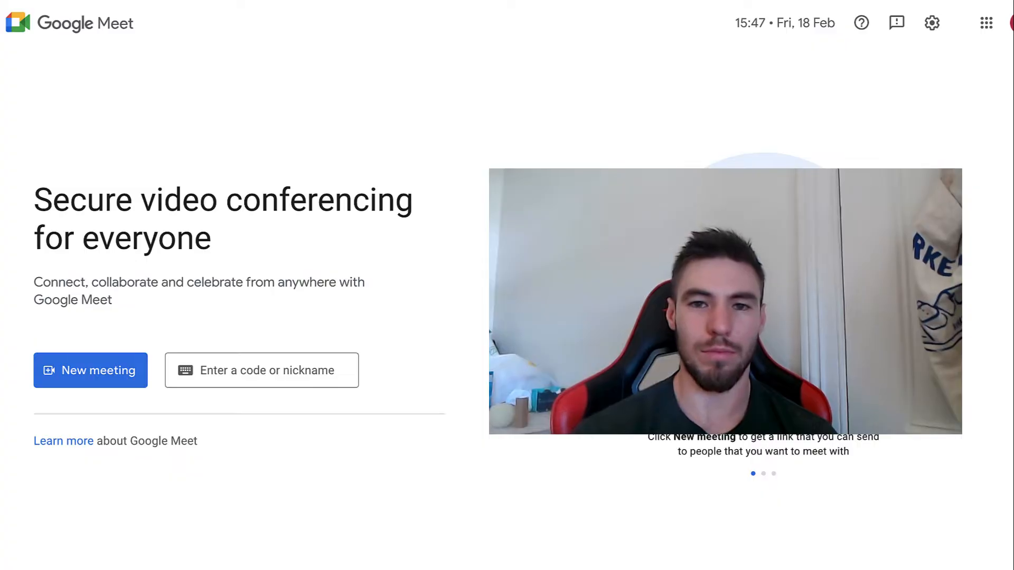
Step: Start a new meeting and choose Record meeting from More options
left_click(91, 371)
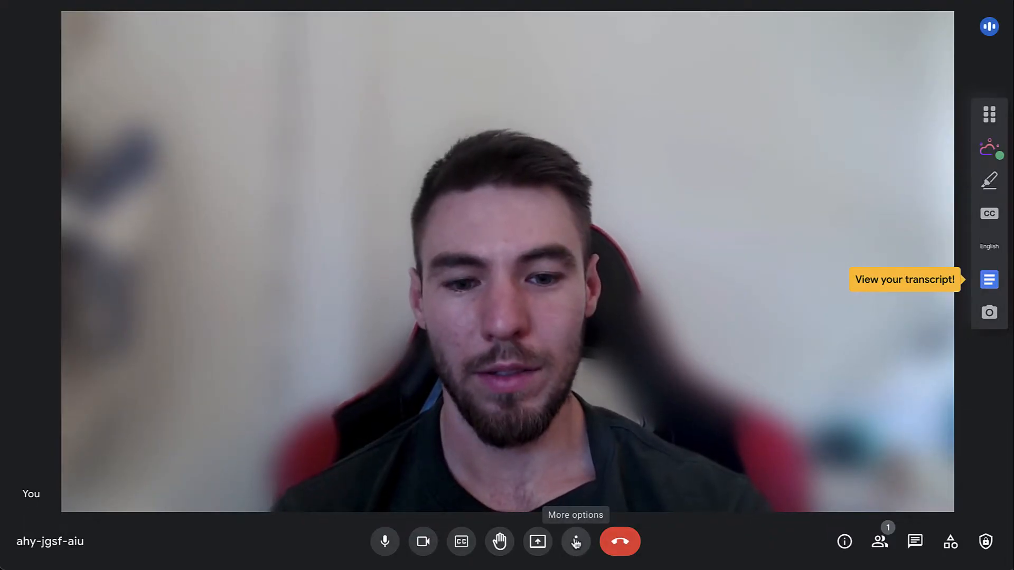
left_click(575, 541)
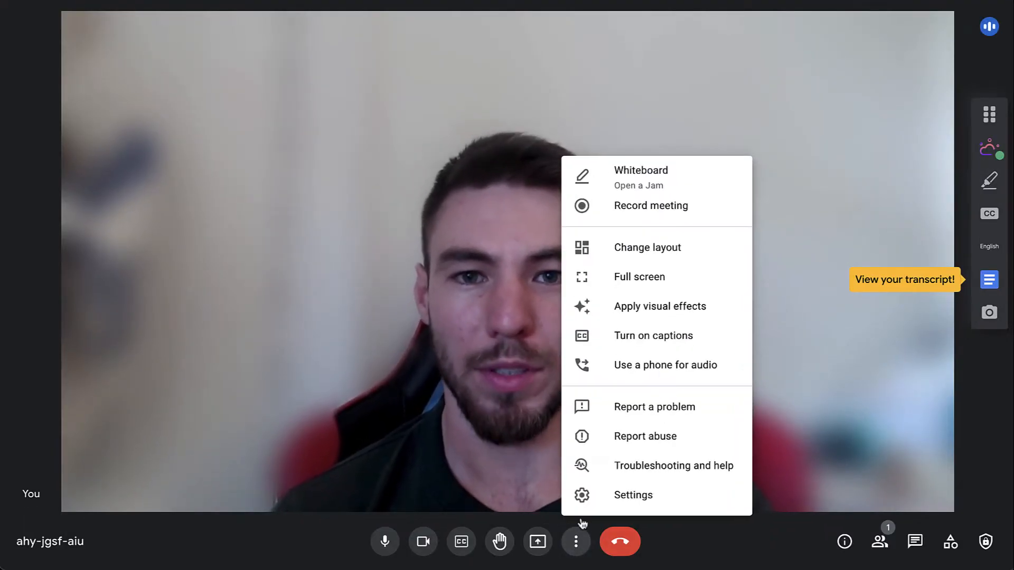
mouse_move(666, 210)
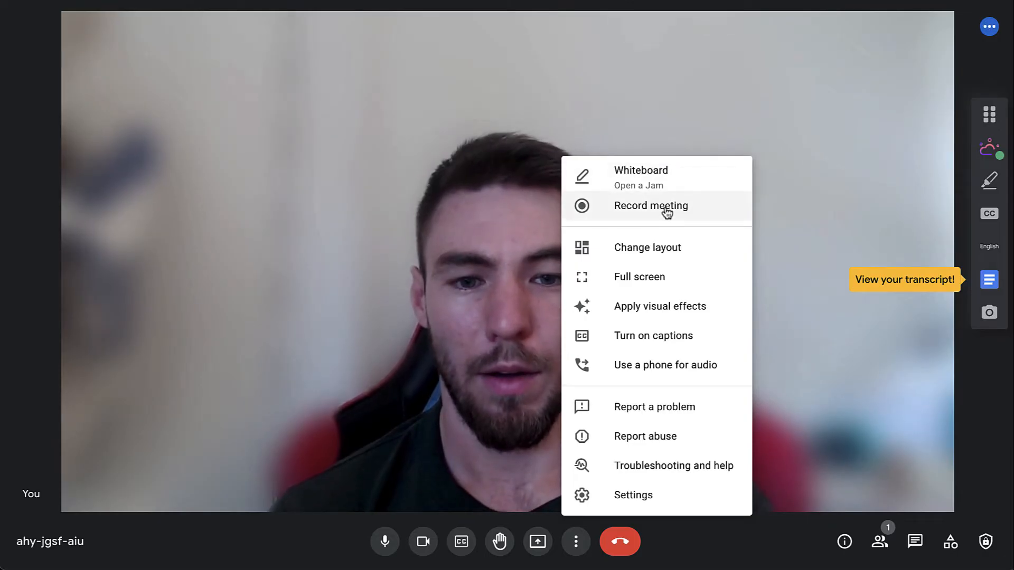
left_click(651, 206)
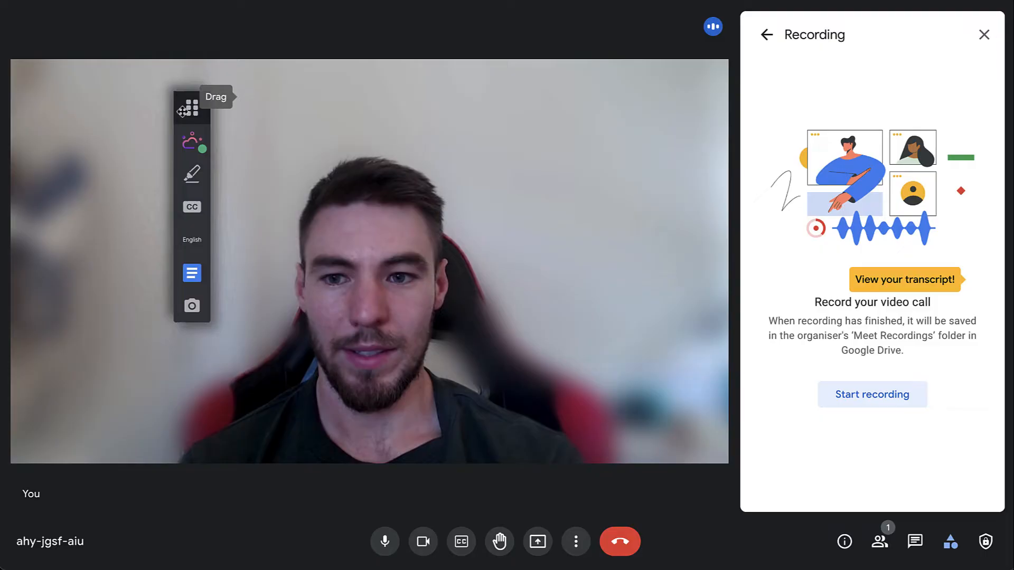
Step: Move the floating toolbar aside and start recording, accepting the participant consent warning
left_click_drag(191, 107, 28, 146)
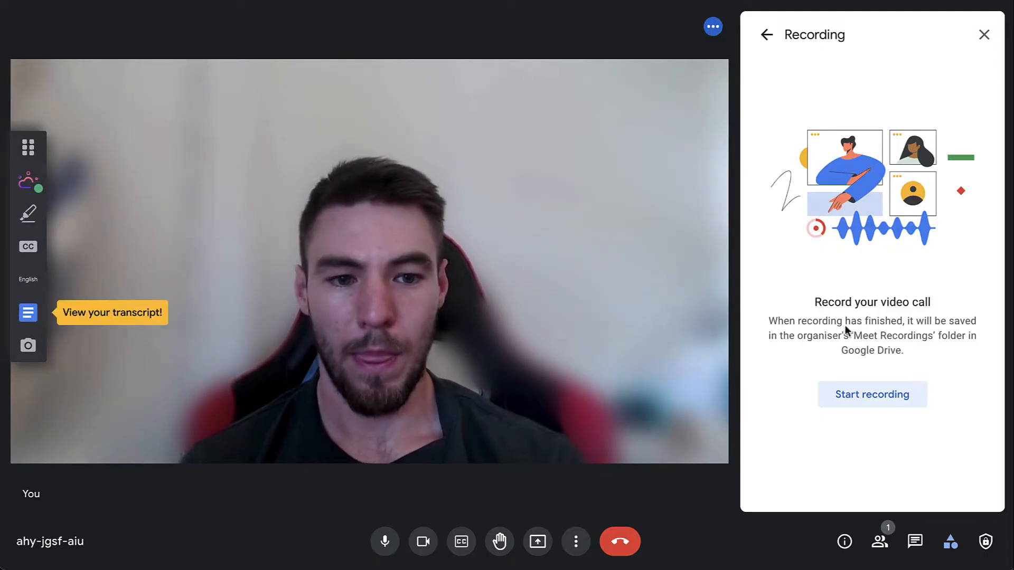
left_click(870, 394)
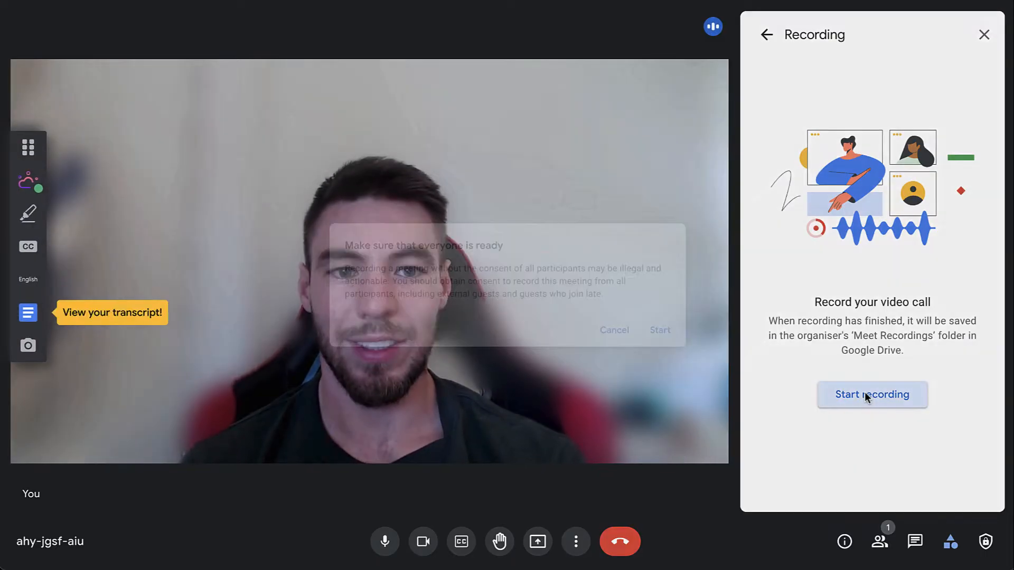
left_click(872, 395)
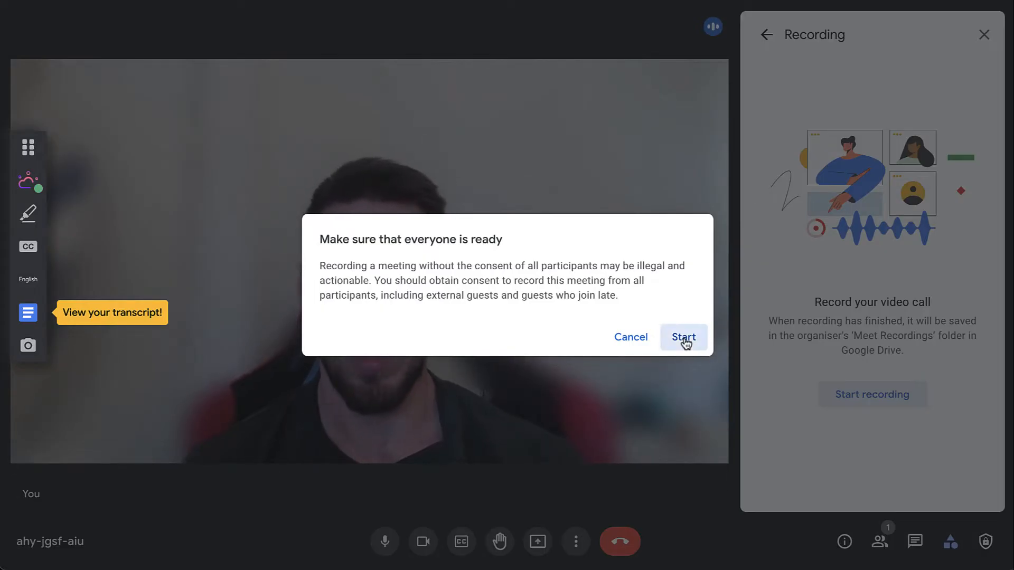
left_click(683, 336)
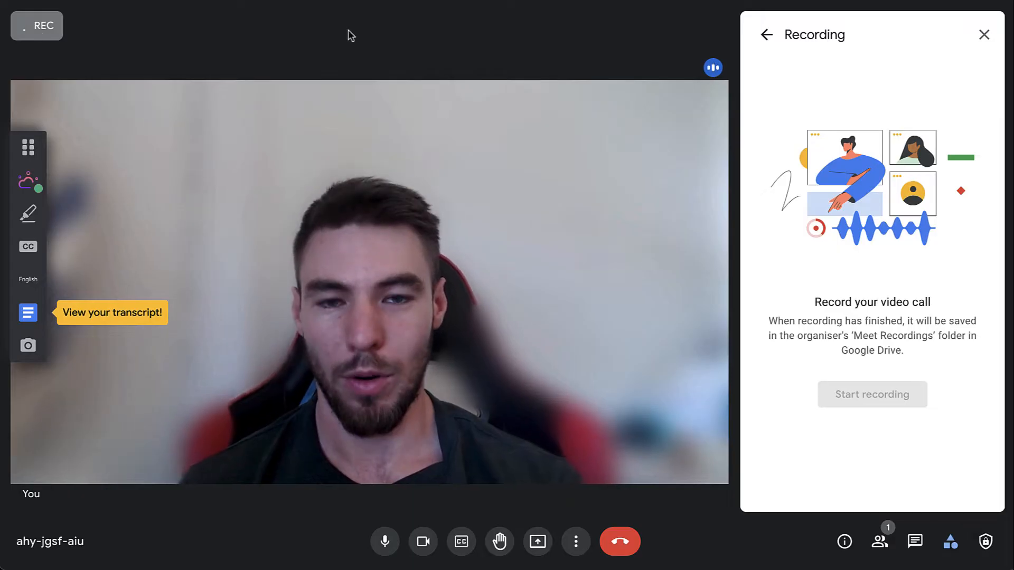
Step: Choose Stop recording from More options and confirm it in the dialog
left_click(871, 395)
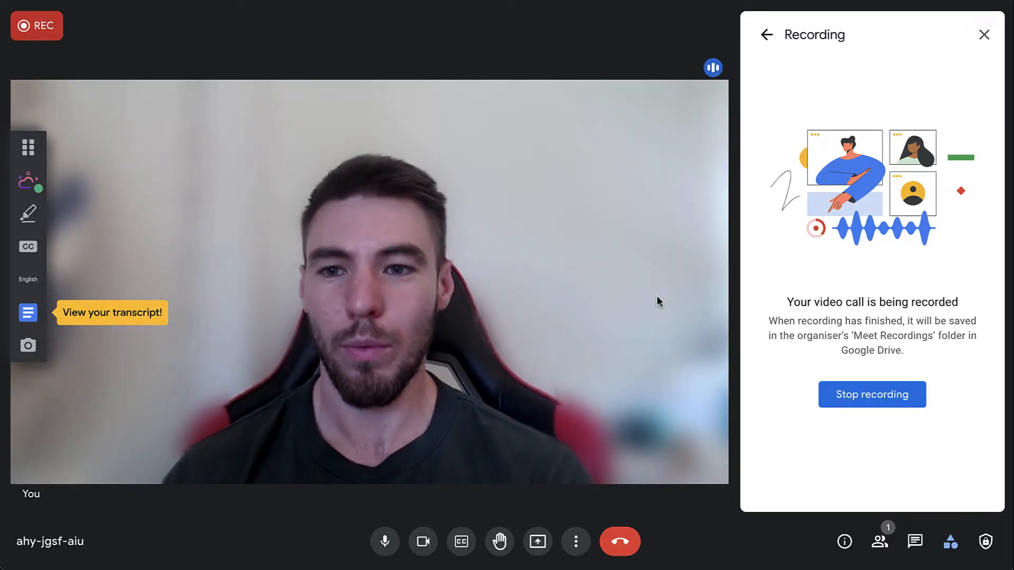
left_click(574, 541)
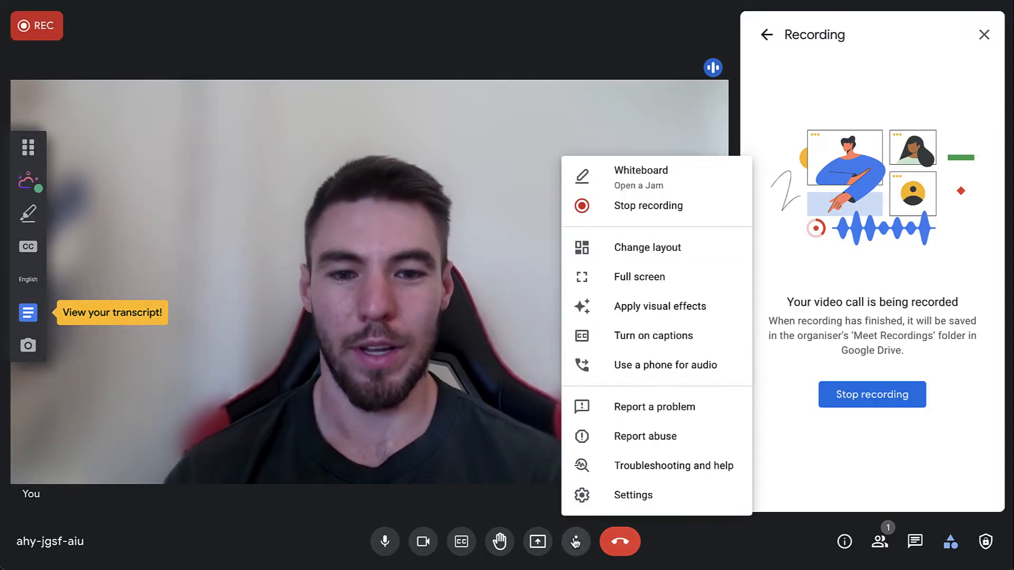
mouse_move(647, 207)
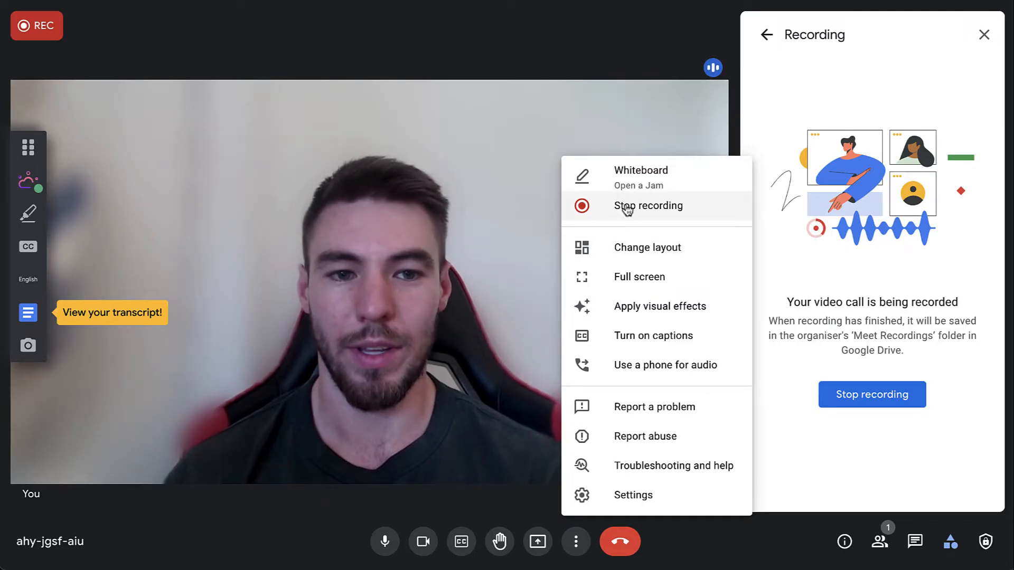
left_click(647, 205)
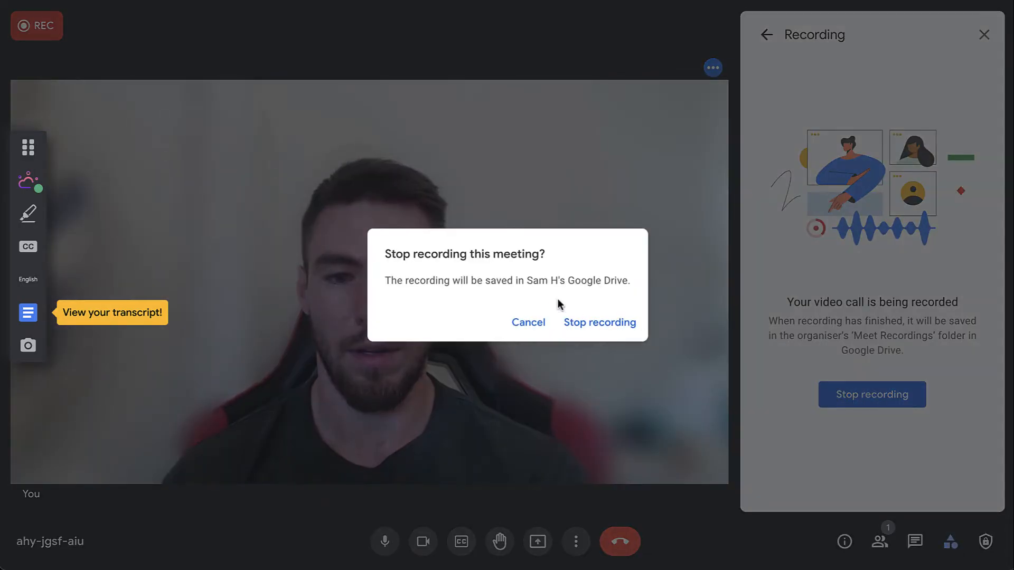
left_click(527, 323)
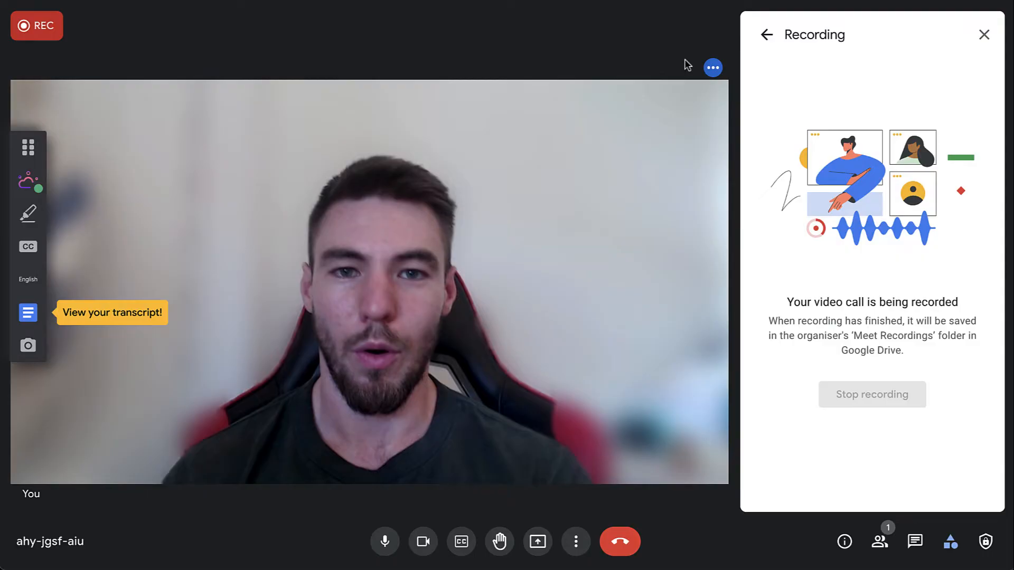
left_click(871, 395)
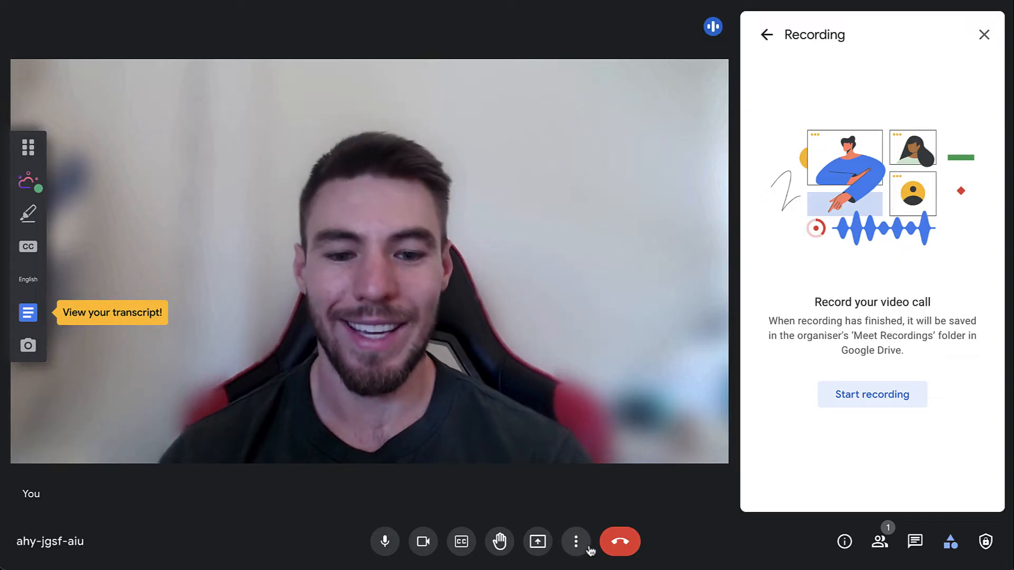
left_click(575, 541)
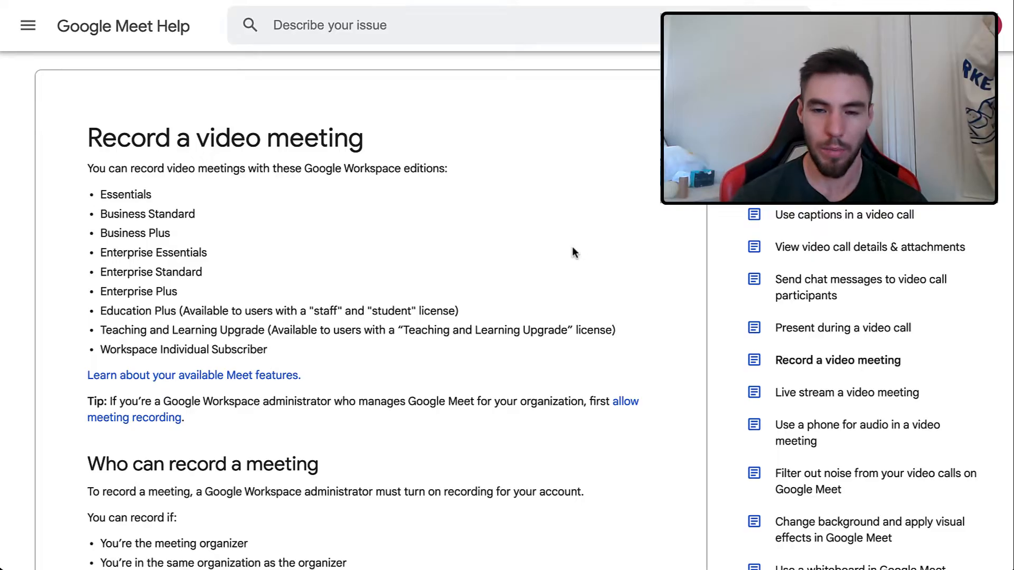
mouse_move(382, 171)
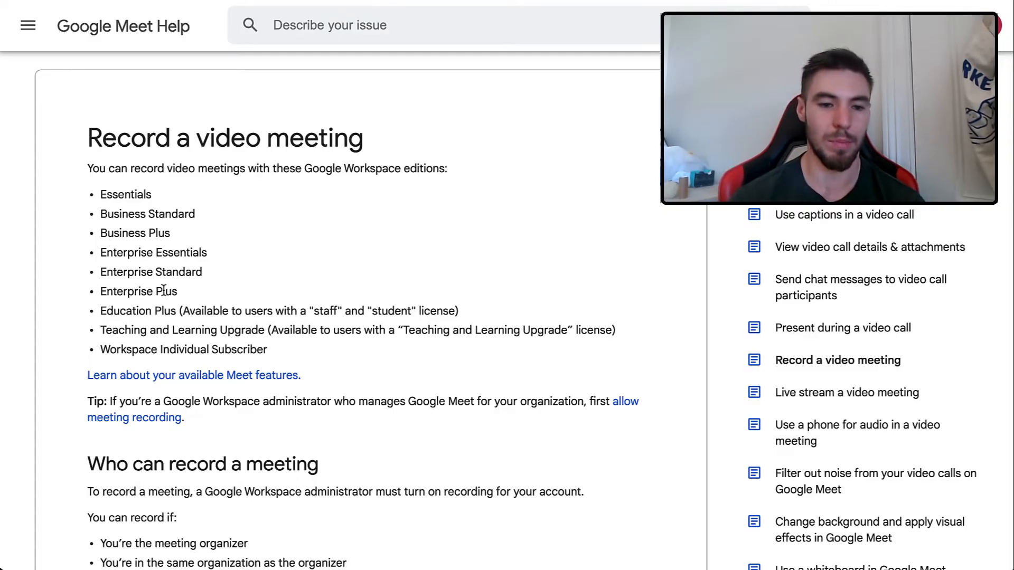
mouse_move(244, 328)
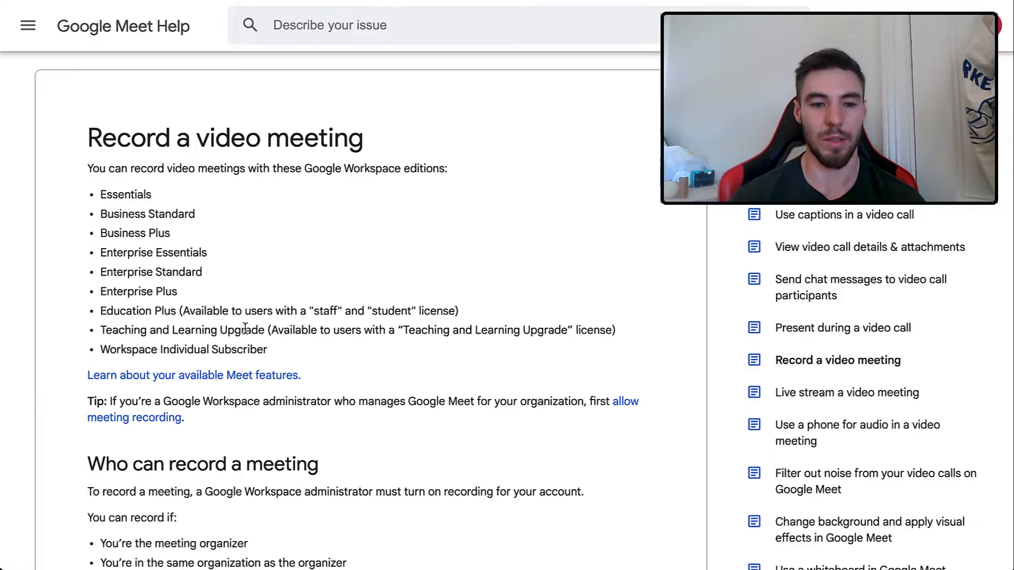
mouse_move(279, 357)
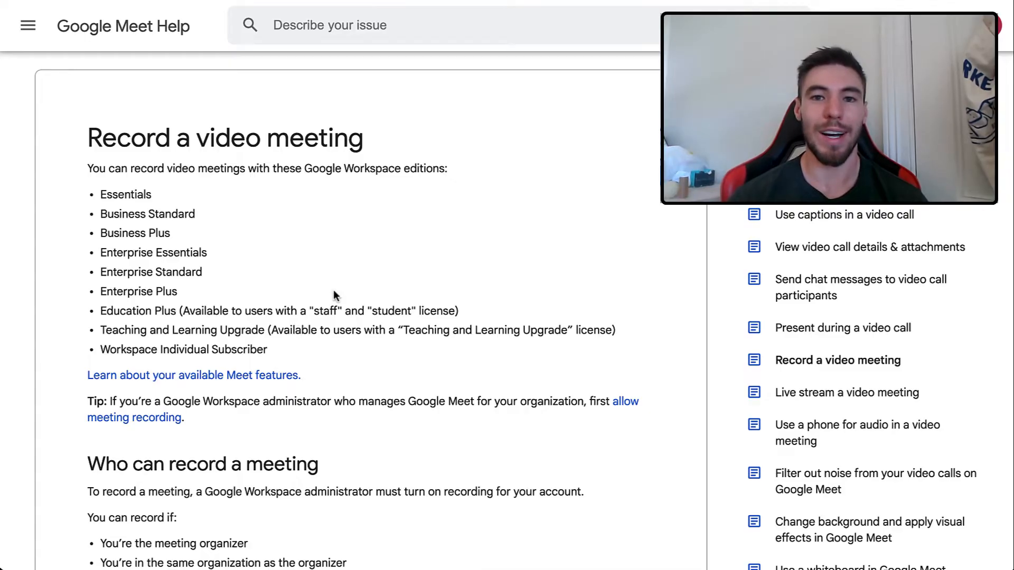
mouse_move(369, 262)
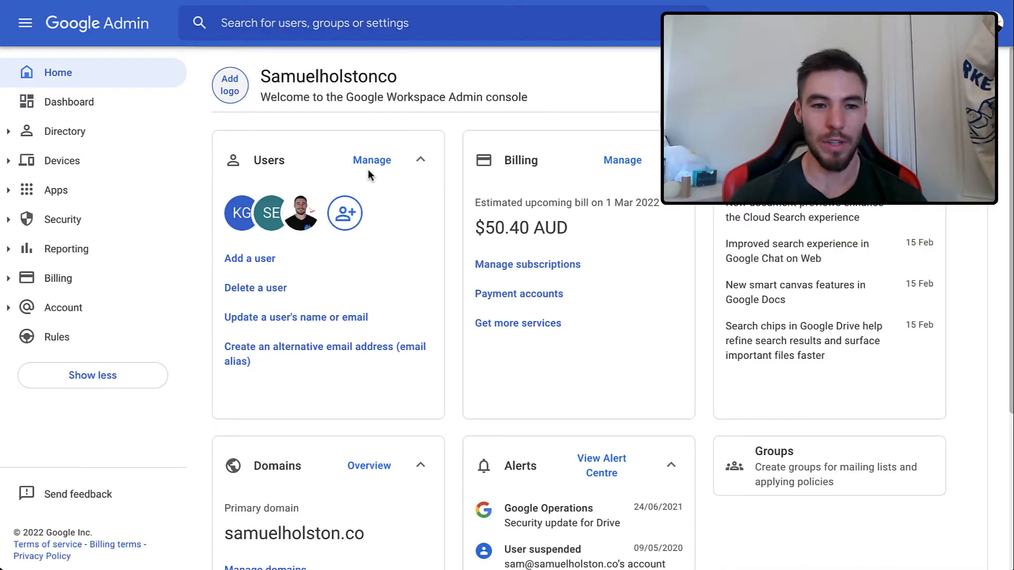
mouse_move(109, 40)
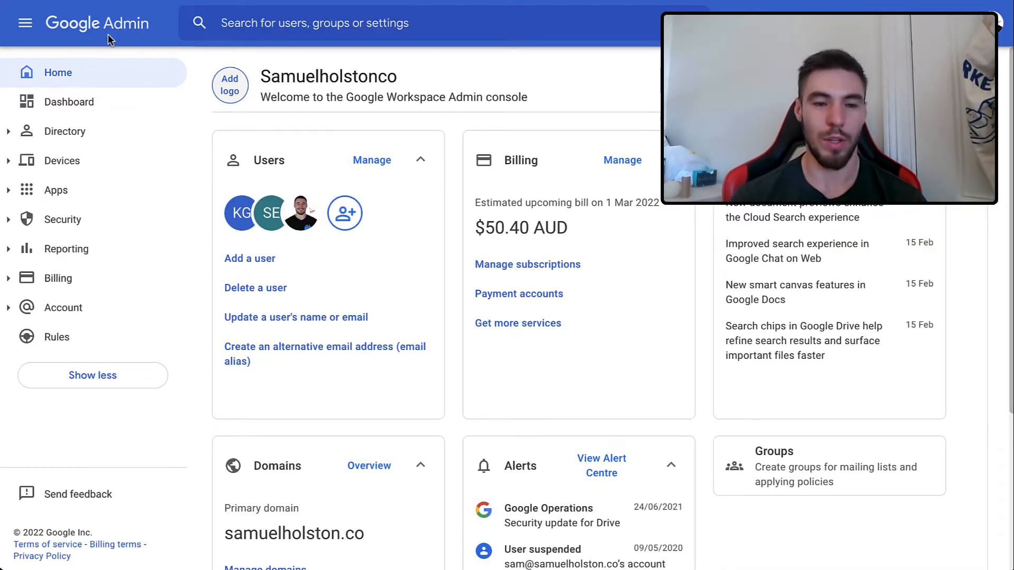
mouse_move(176, 130)
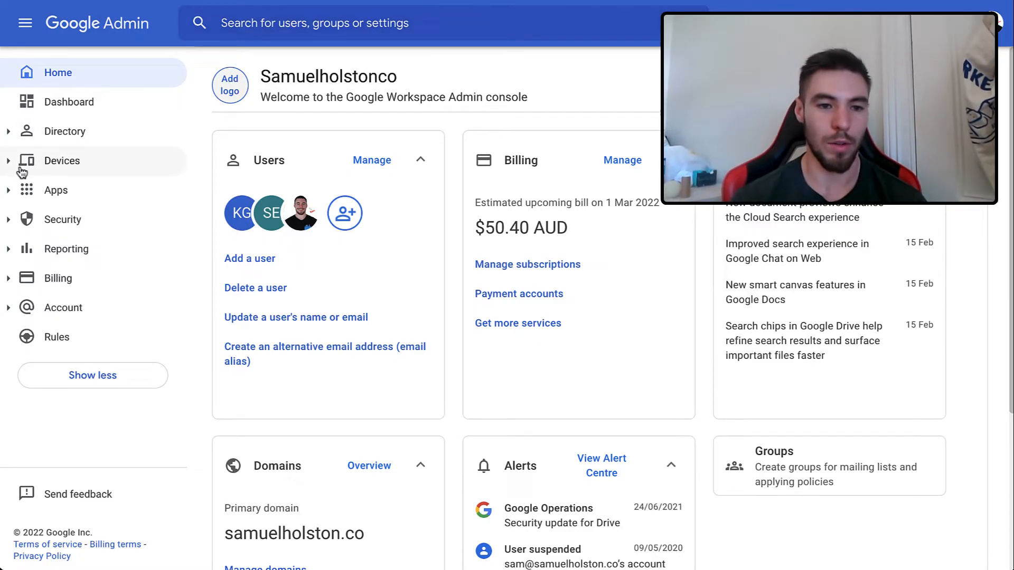
Step: Expand Apps > Google Workspace in the sidebar and open the Google Meet service
left_click(56, 189)
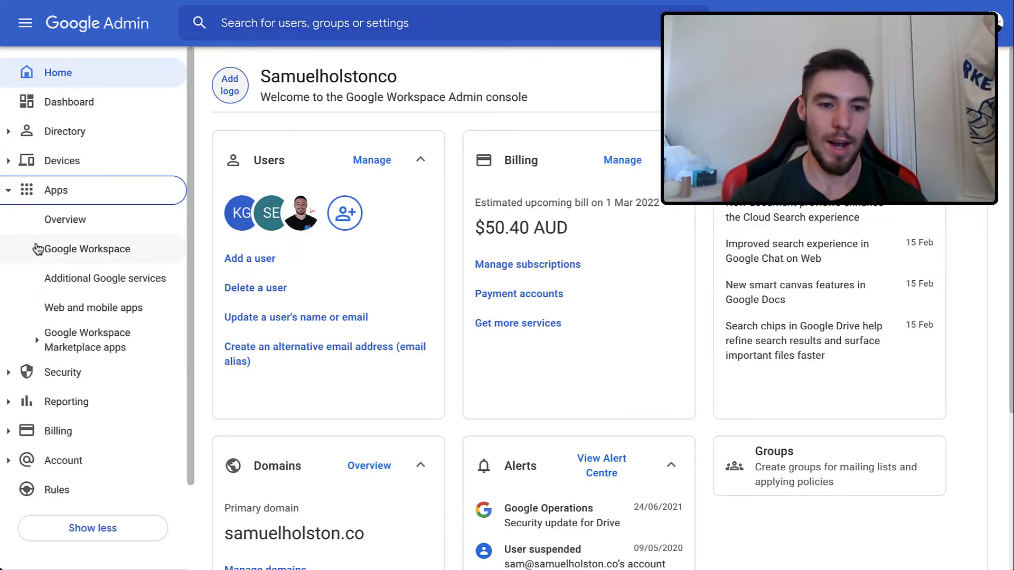
left_click(91, 249)
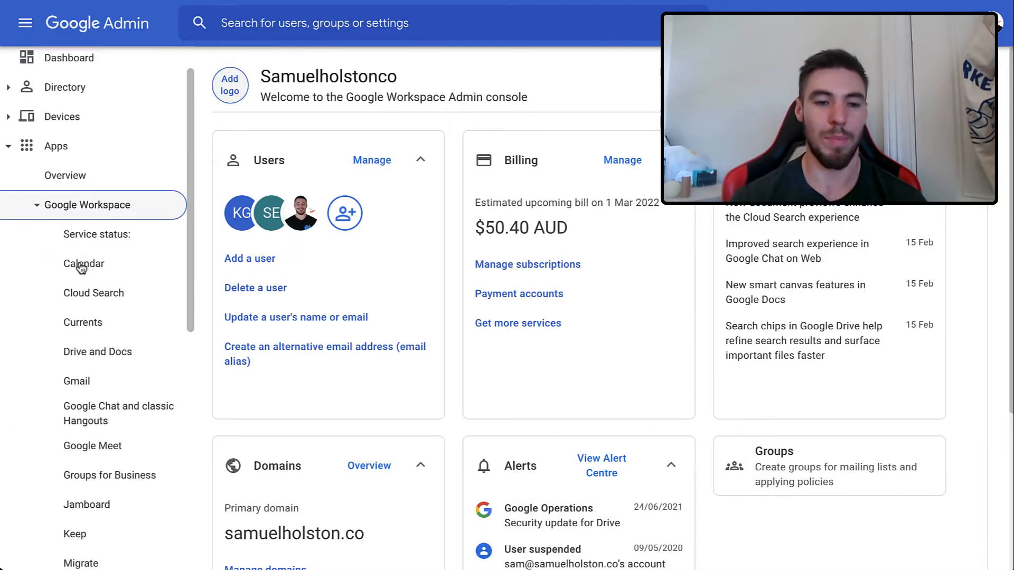
scroll("down", 3)
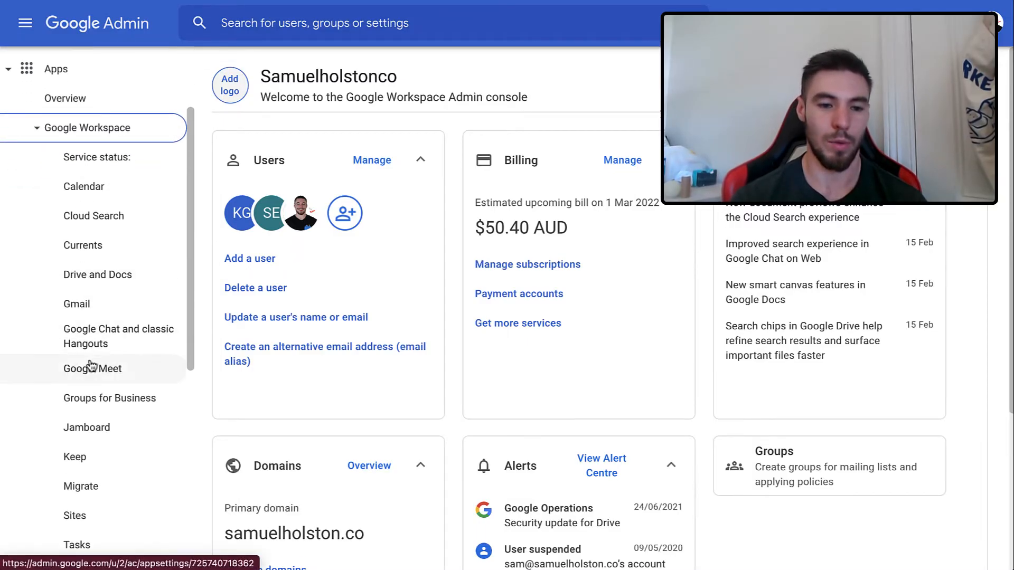
left_click(92, 368)
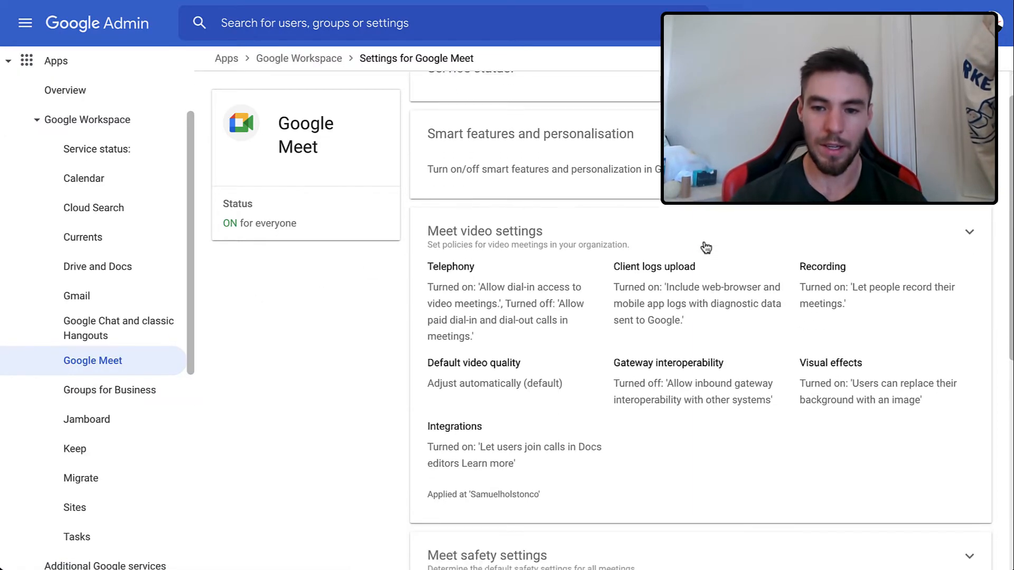
Step: Open Meet video settings and confirm 'Let people record their meetings' is checked under Recording
left_click(484, 231)
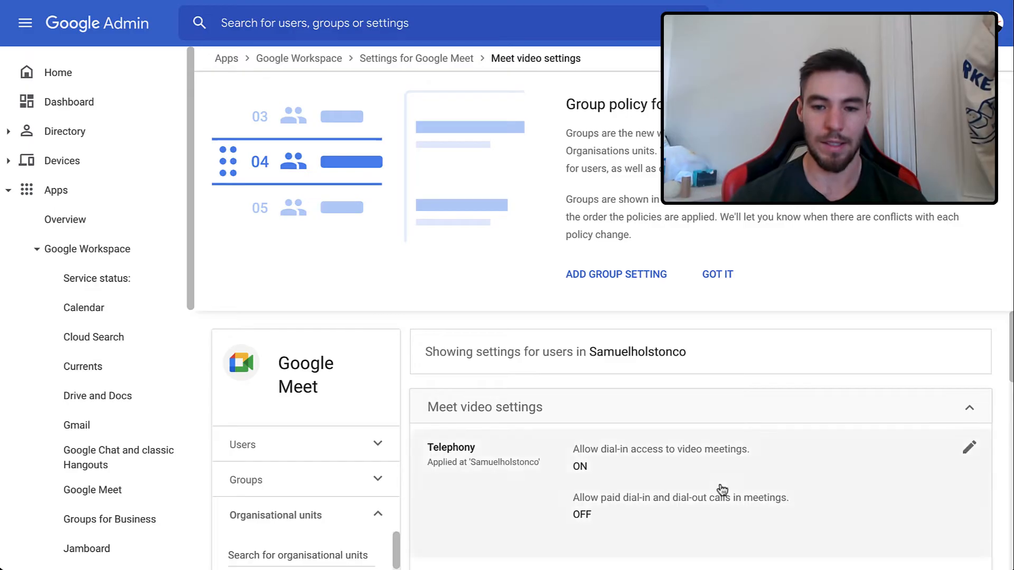
scroll("down", 3)
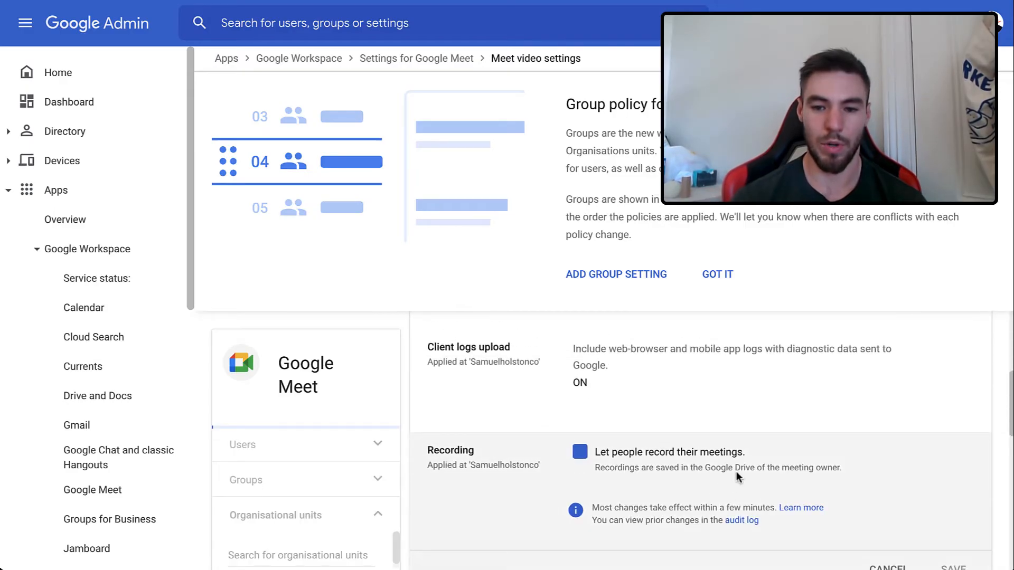
left_click(575, 451)
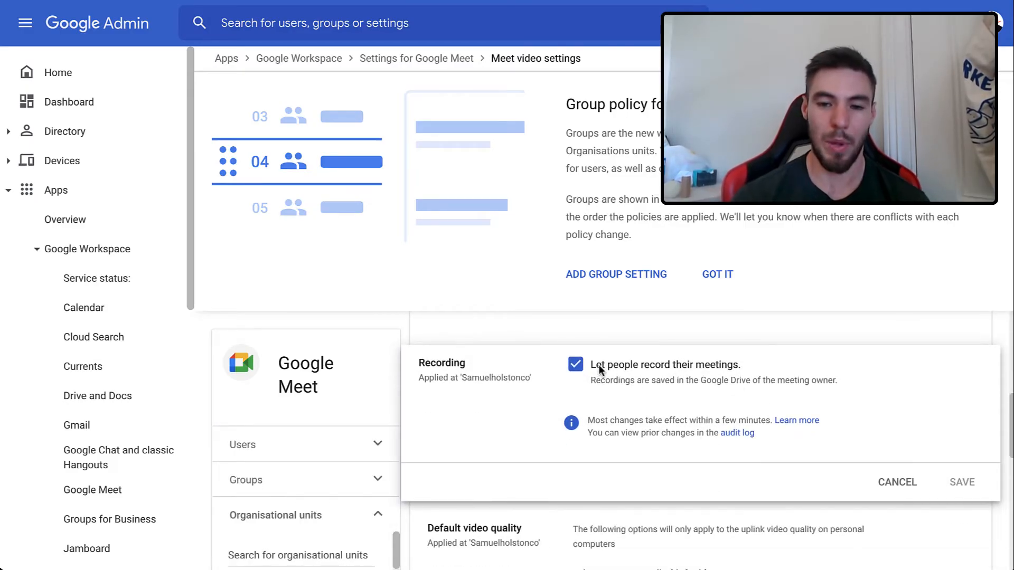
mouse_move(601, 415)
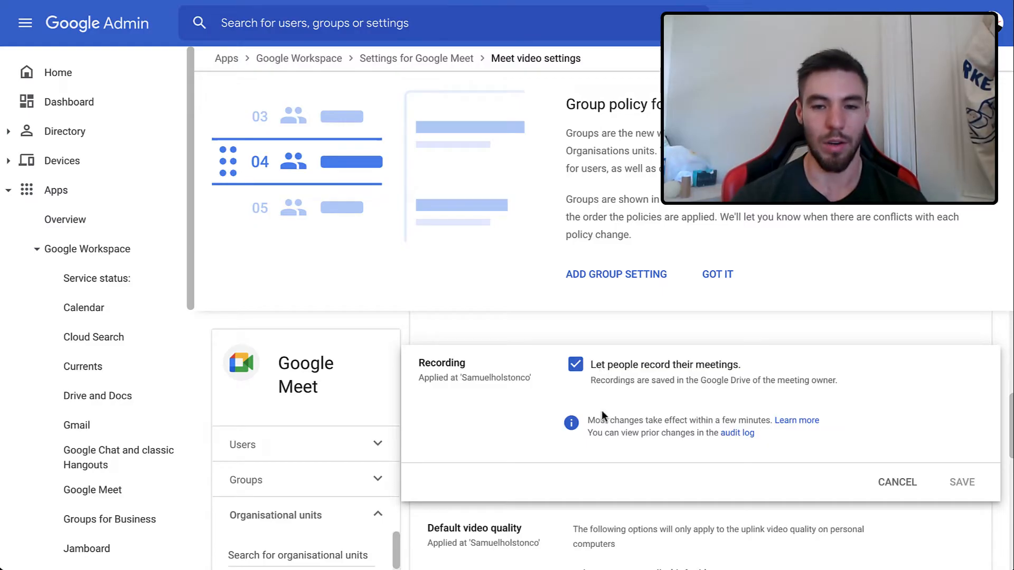
mouse_move(610, 404)
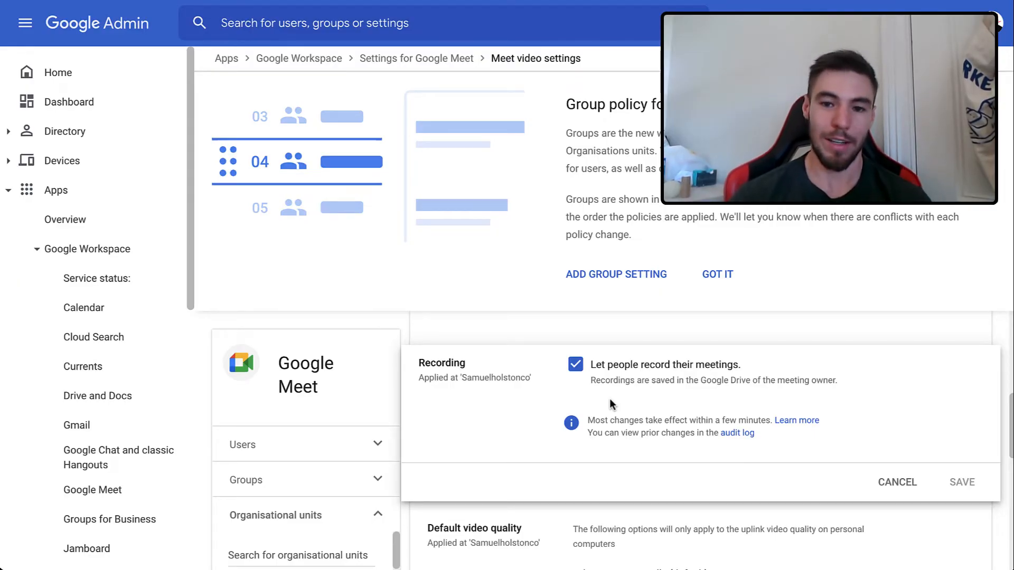
left_click(961, 482)
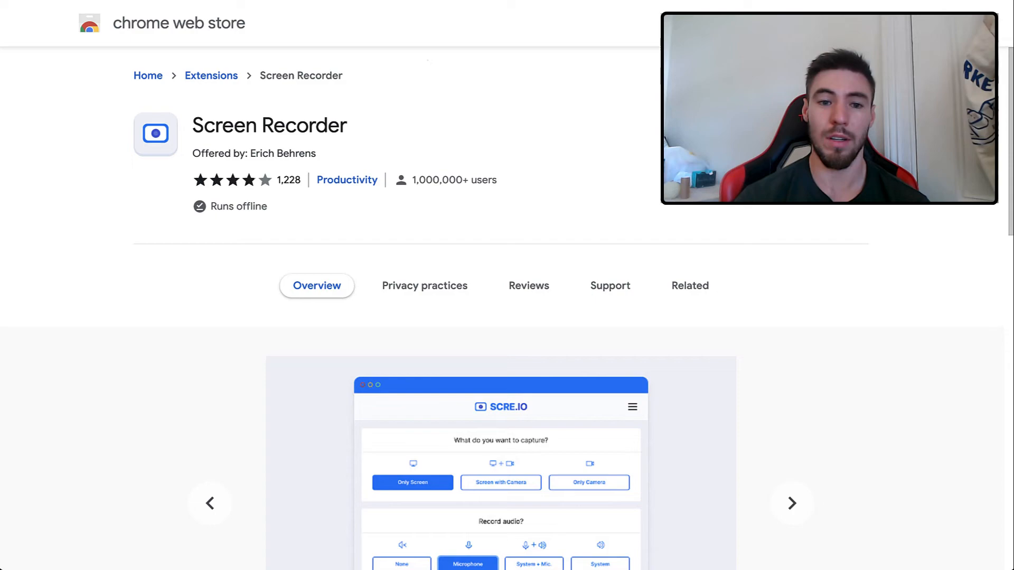
Step: Scroll back to the top of the Screen Recorder extension's Chrome Web Store listing
scroll("up", 3)
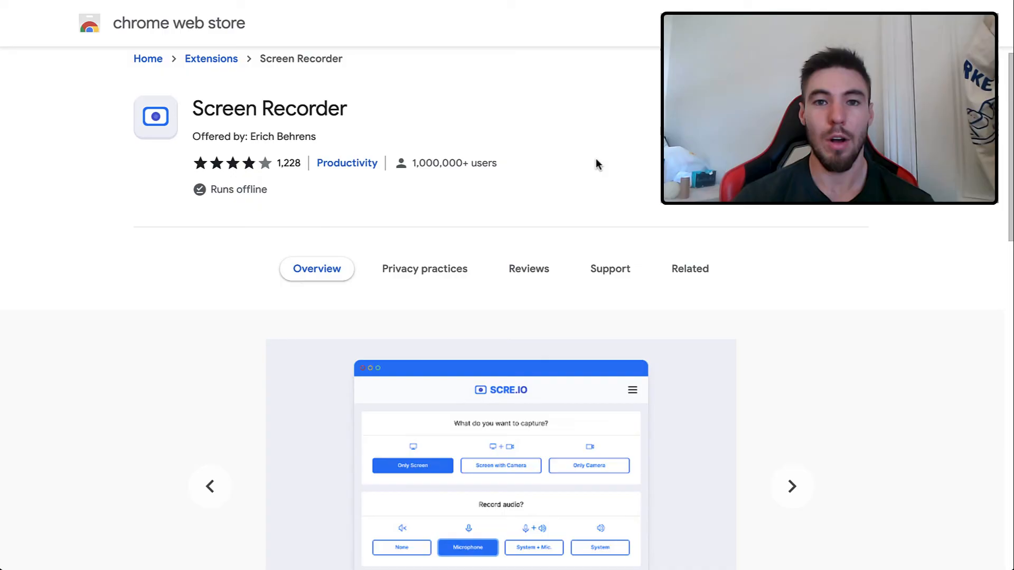
mouse_move(614, 107)
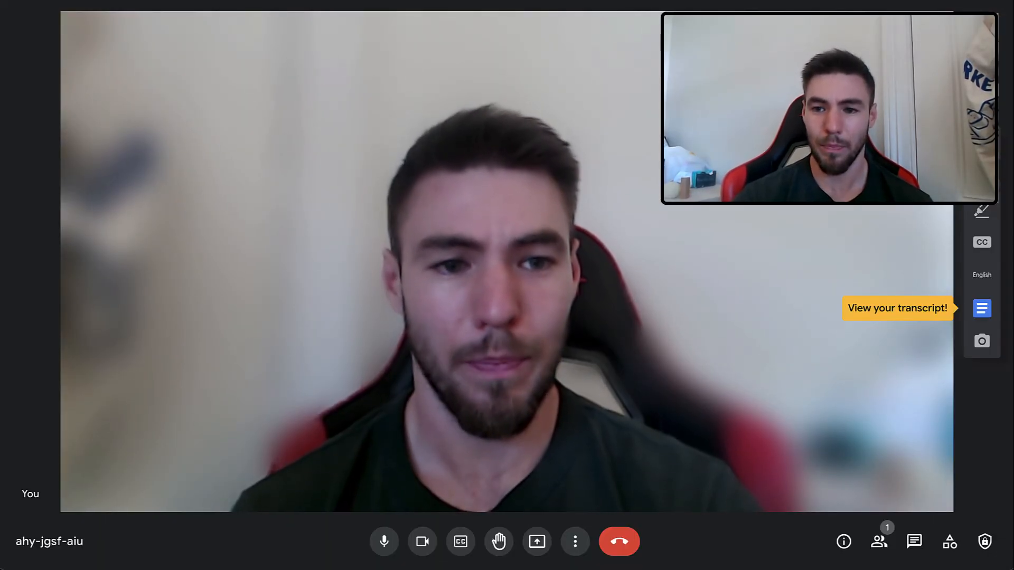
Step: Open the transcript extension panel to display the call's live transcript
left_click(981, 308)
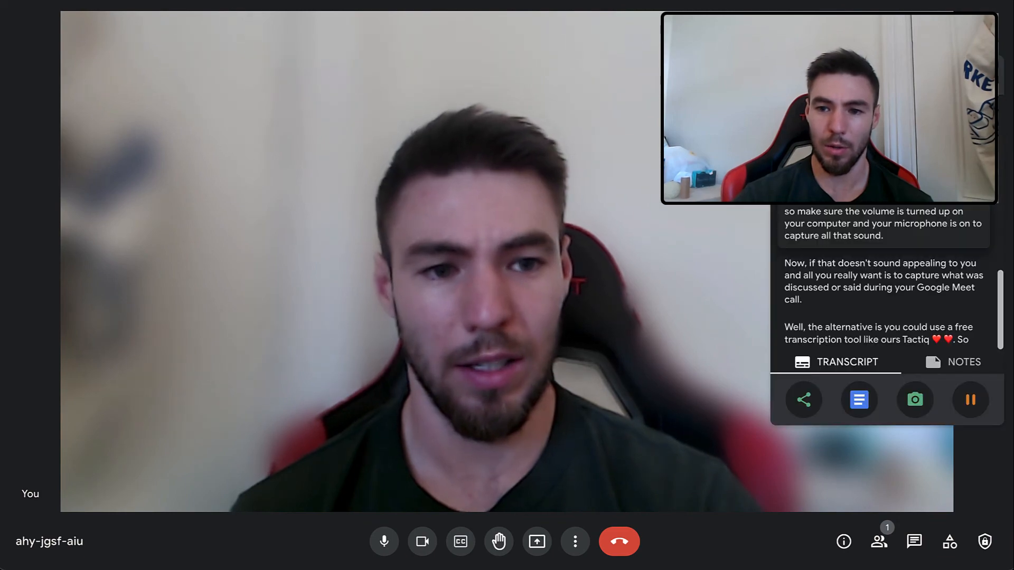